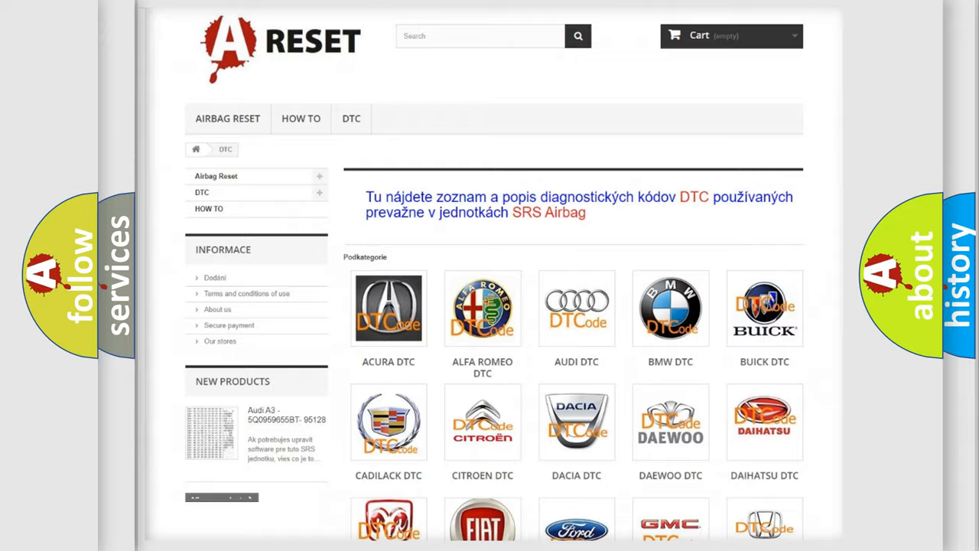
Choose LINCOLN from the DTC brand grid and browse its code list
scroll("down", 3)
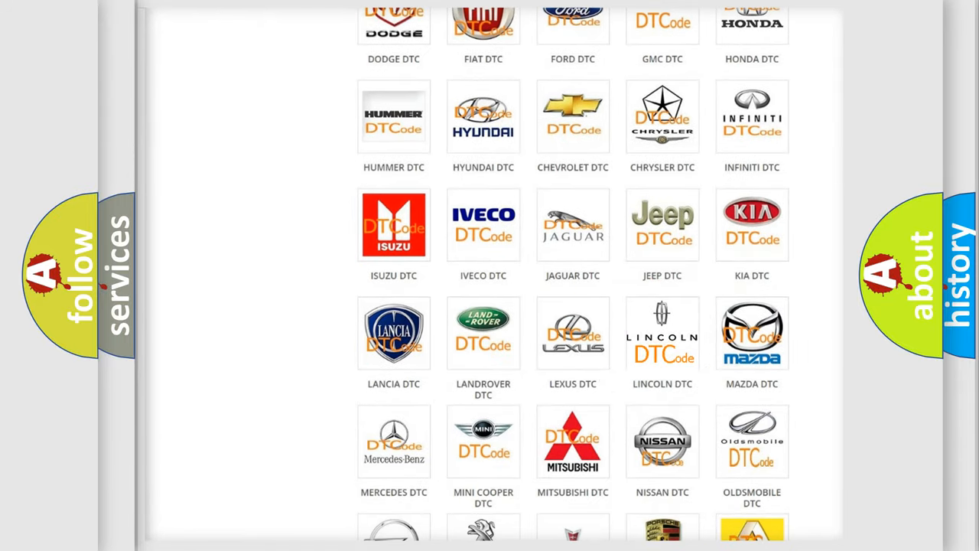
left_click(662, 334)
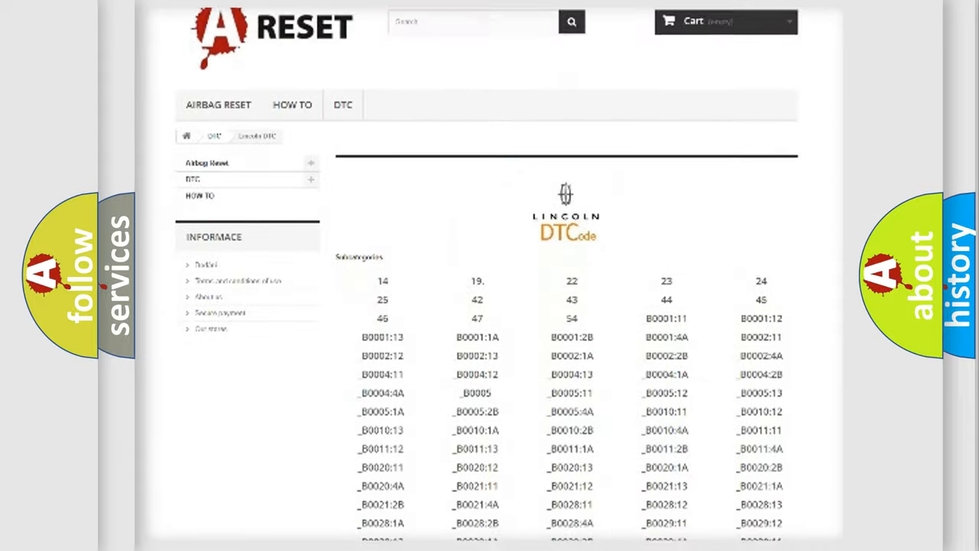
scroll("down", 3)
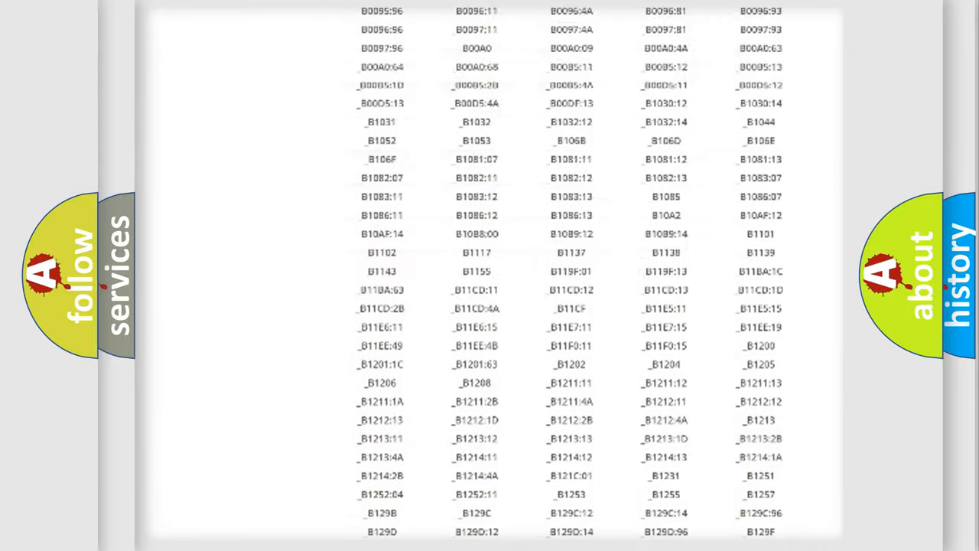
scroll("up", 3)
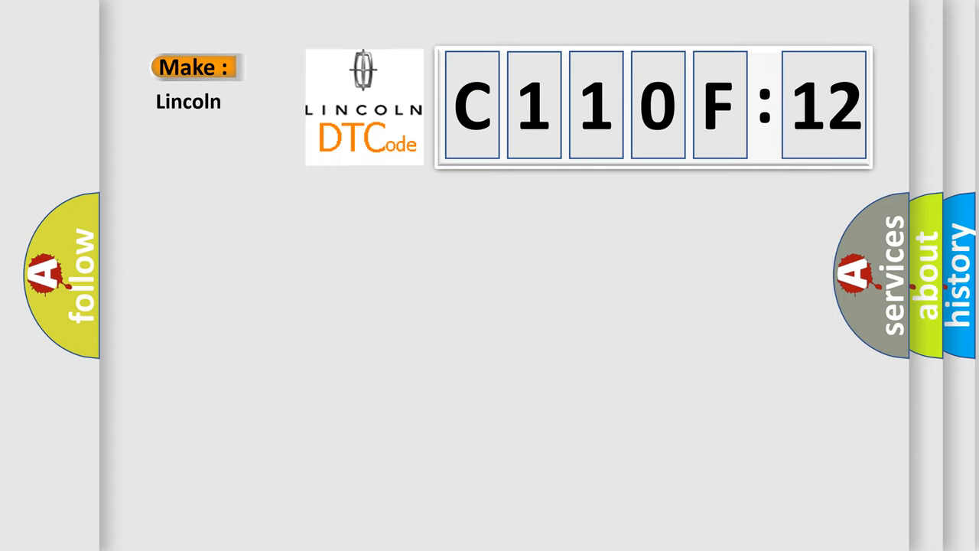
Show Lincoln code C110F:12 as a large card with Make Lincoln and Code C110F12 labels
left_click(655, 107)
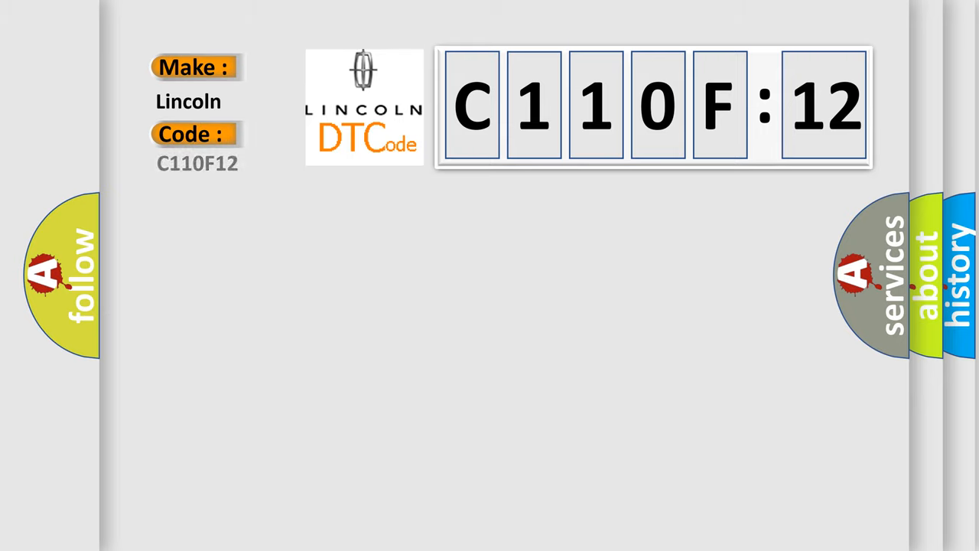